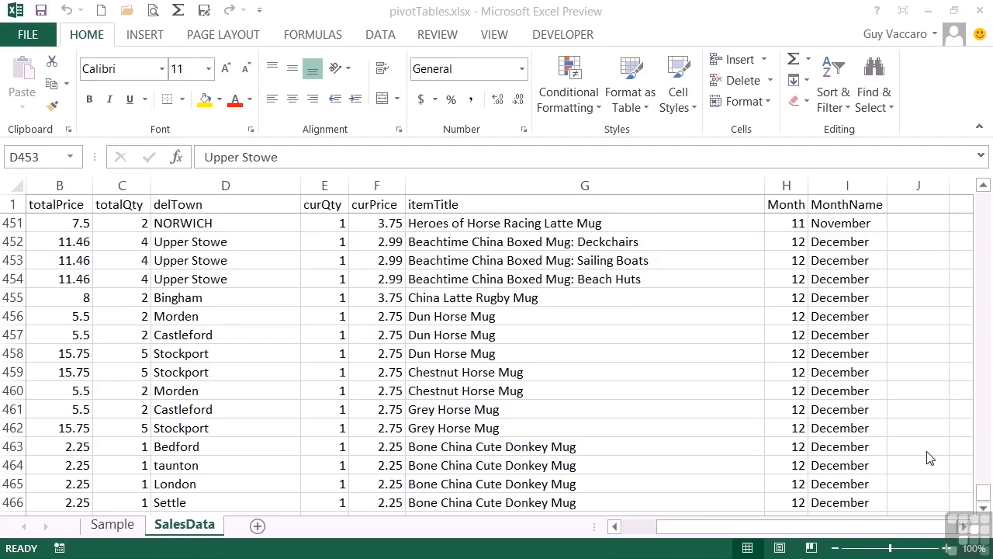
# - Show the Sample sheet with the pivot table summing curQty by month, totaling 647
pyautogui.click(225, 261)
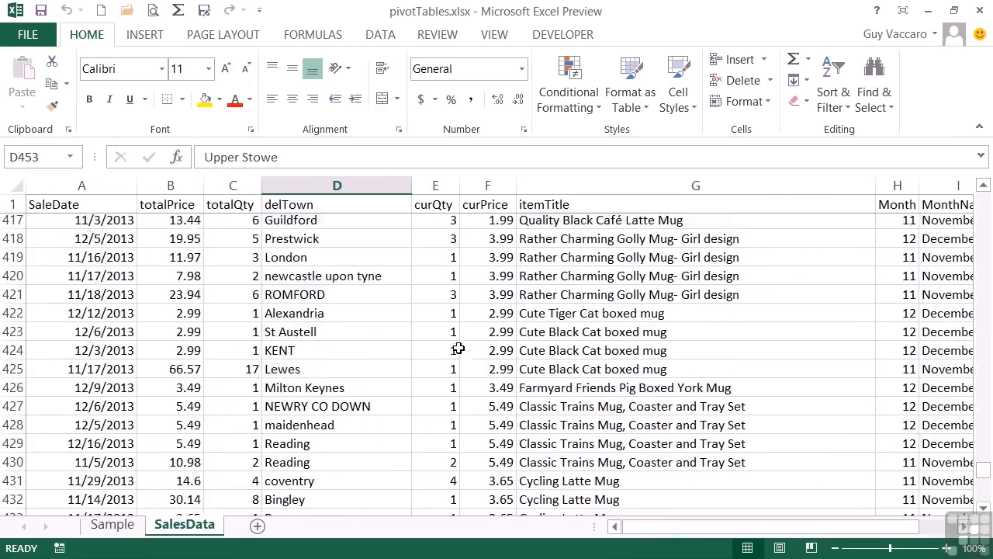
pyautogui.scroll(3)
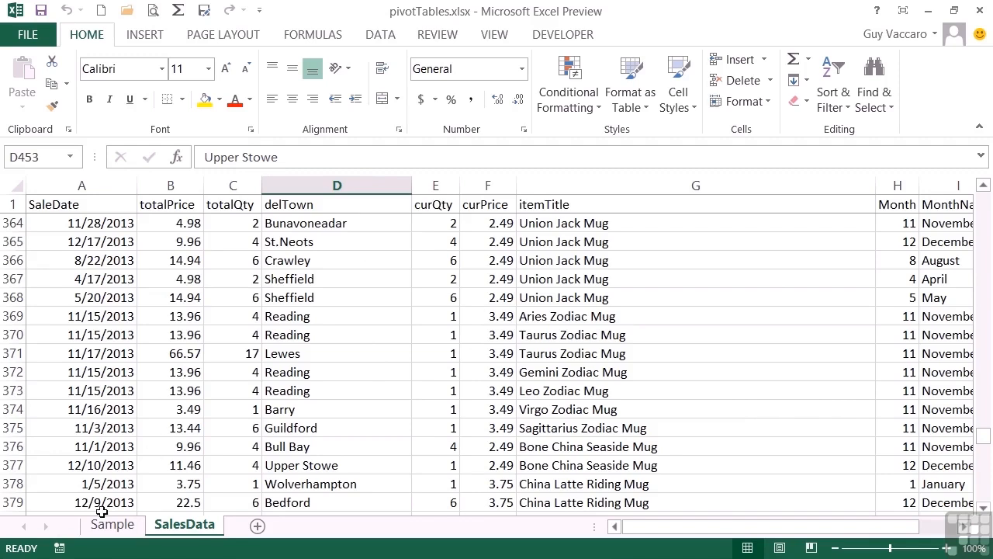
pyautogui.click(112, 524)
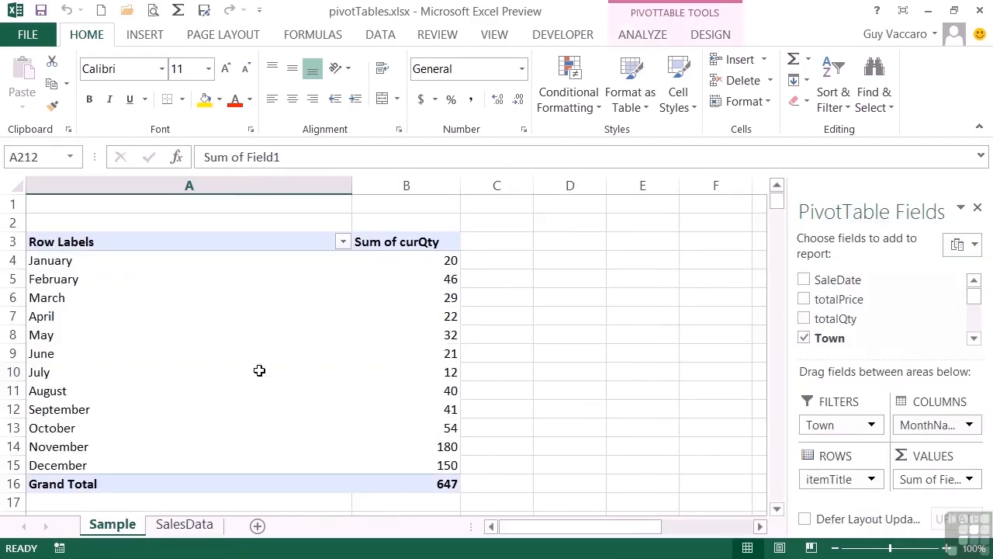
pyautogui.moveTo(263, 398)
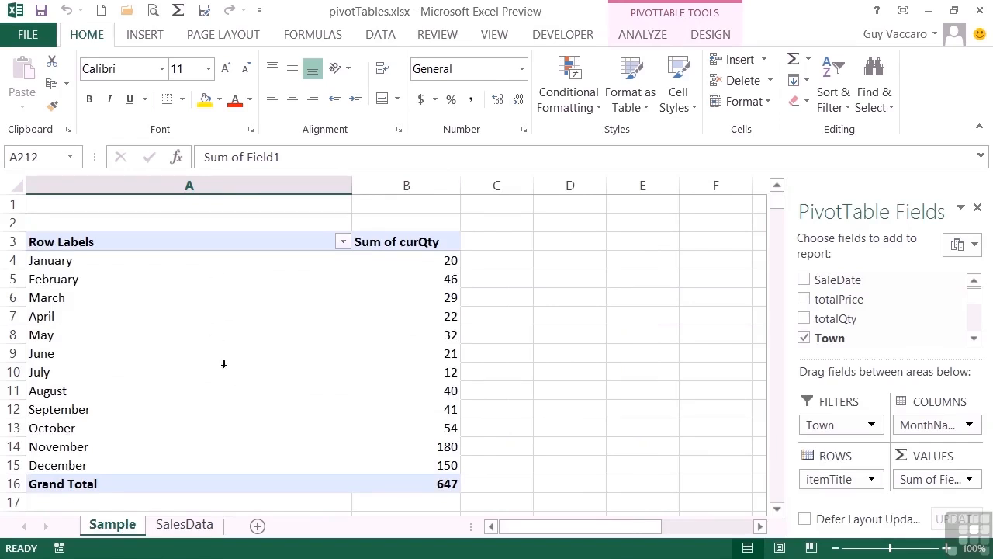
pyautogui.moveTo(414, 359)
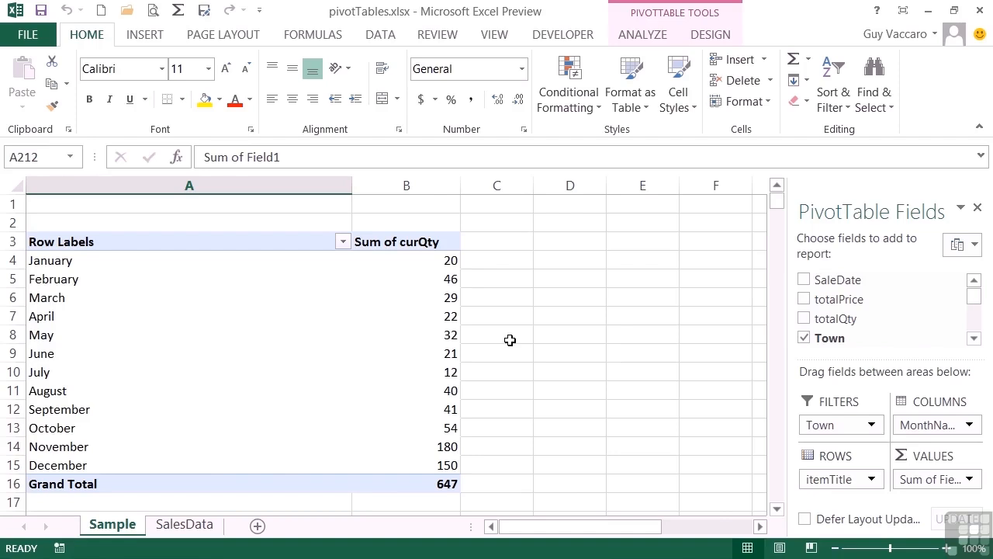
pyautogui.scroll(-3)
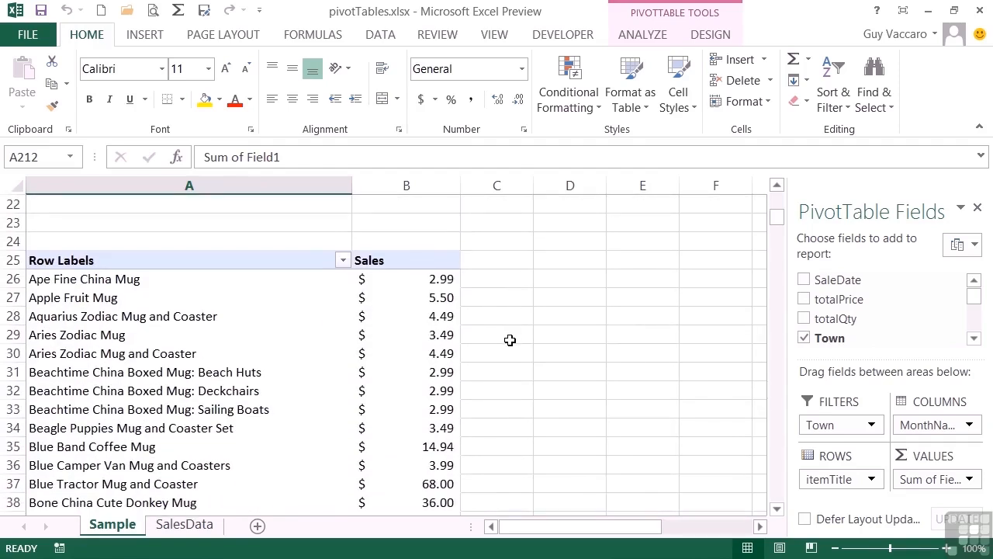
pyautogui.moveTo(155, 284)
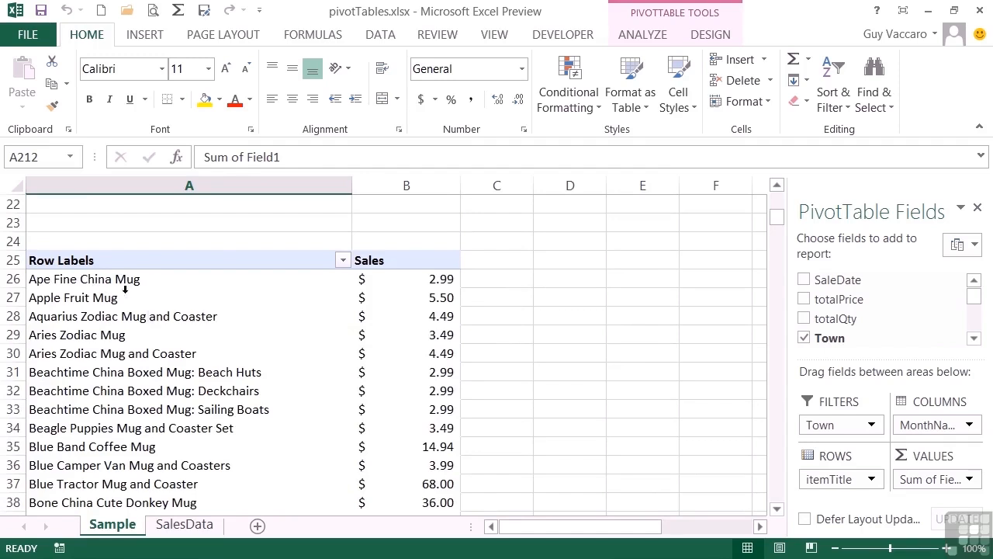
pyautogui.moveTo(199, 345)
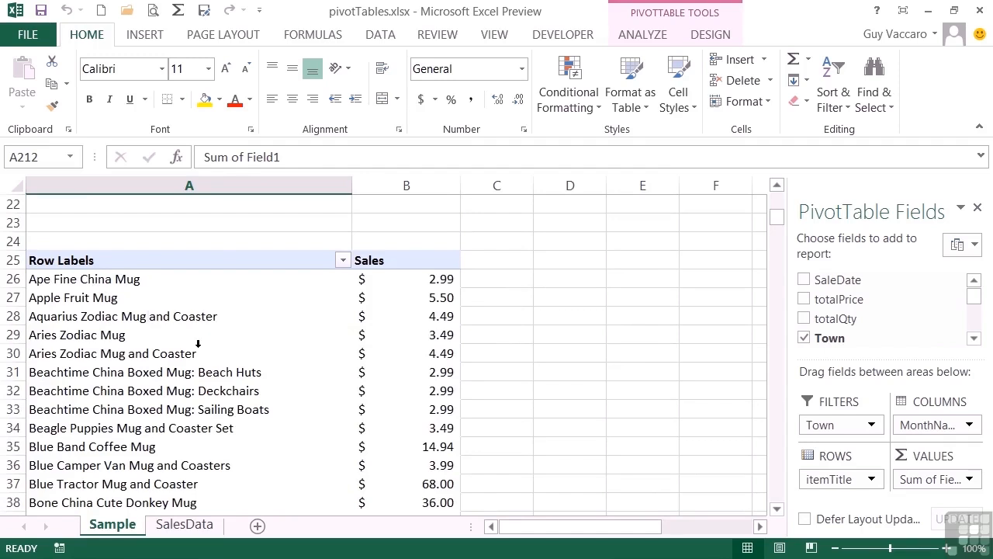
pyautogui.moveTo(163, 287)
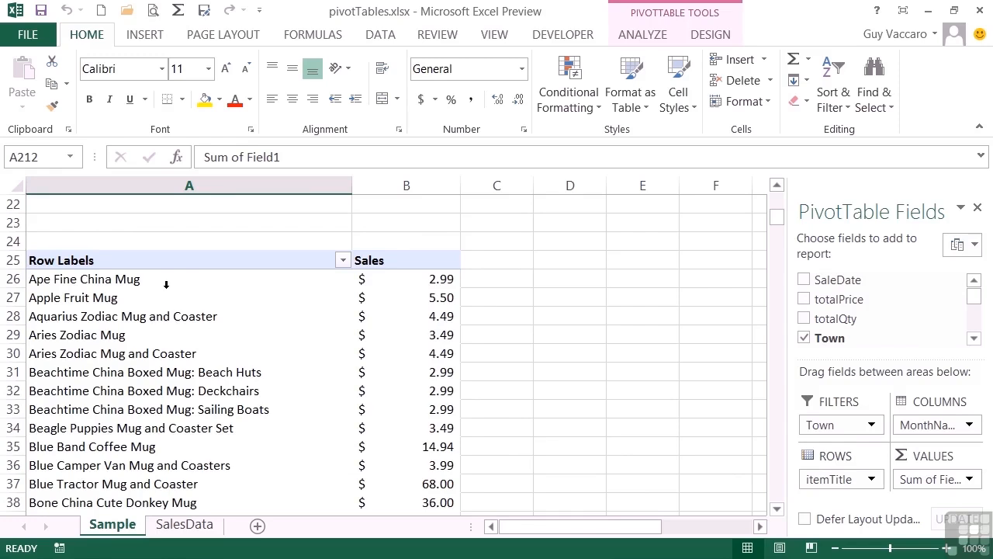
pyautogui.moveTo(431, 279)
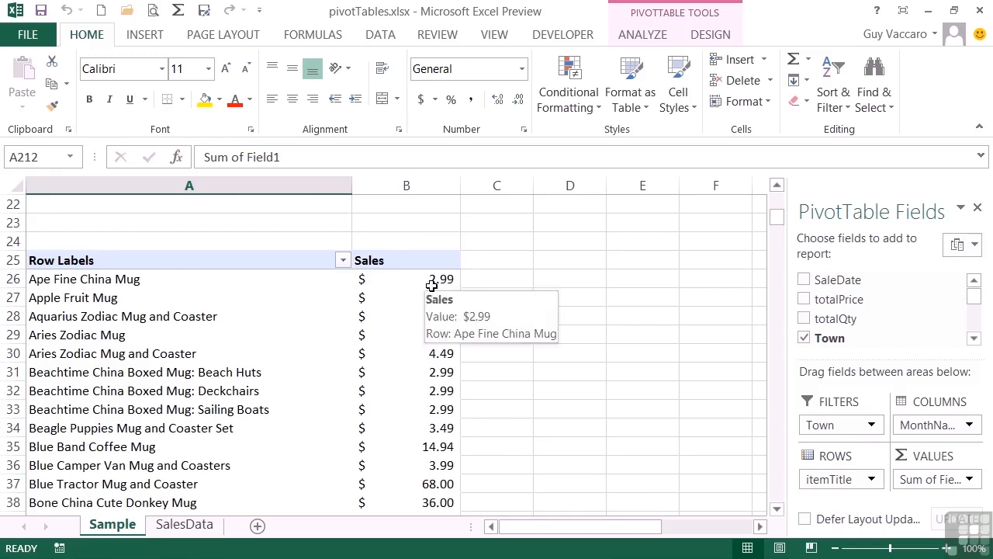
pyautogui.moveTo(418, 301)
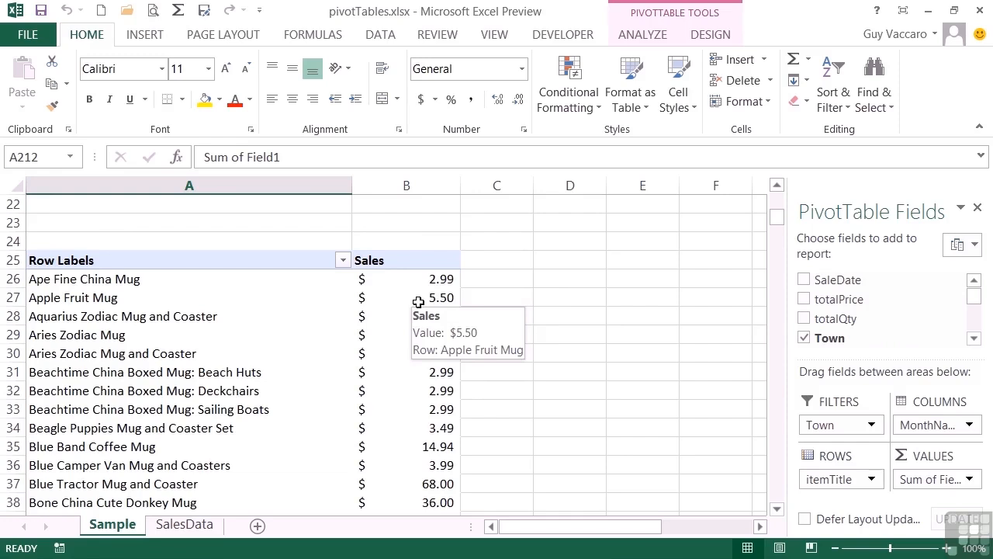
pyautogui.click(183, 524)
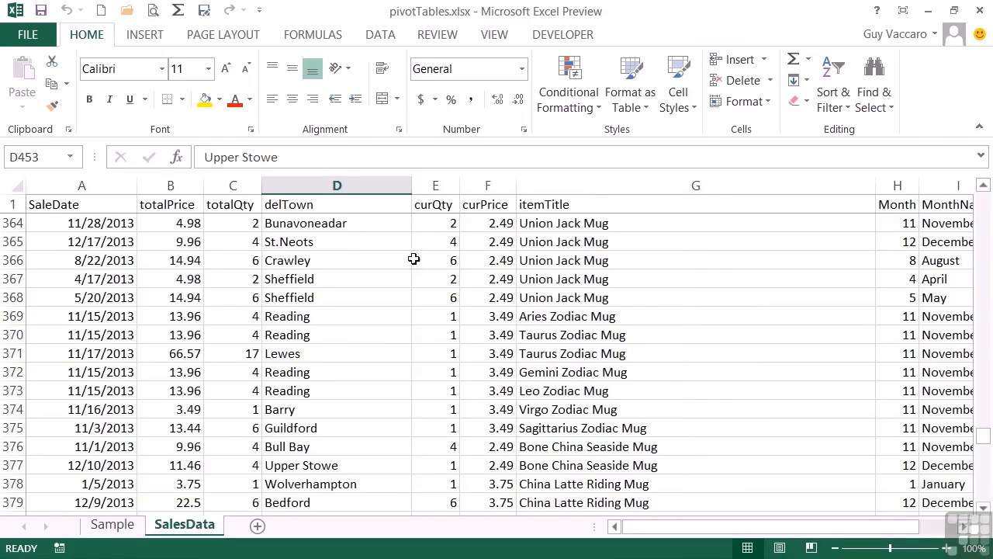
pyautogui.click(488, 223)
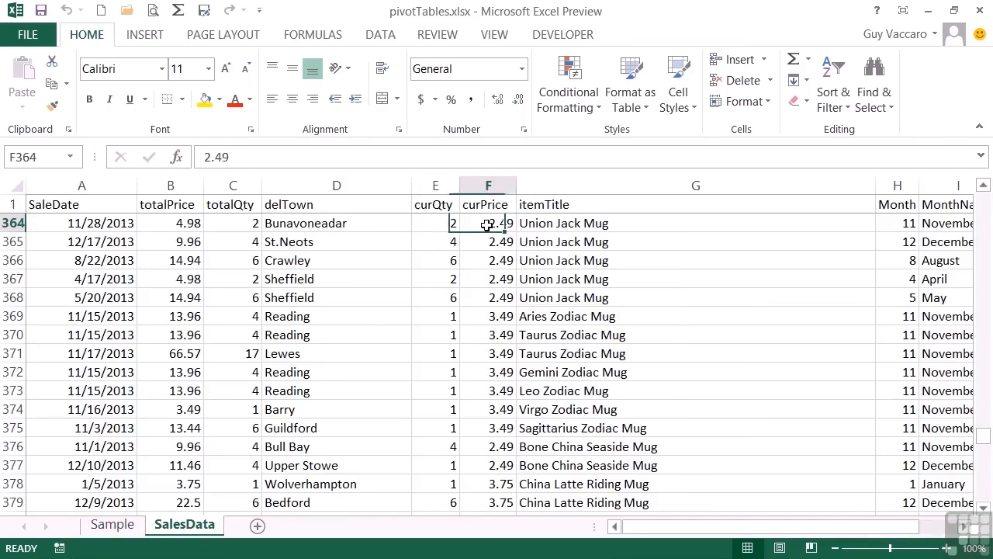
pyautogui.click(112, 524)
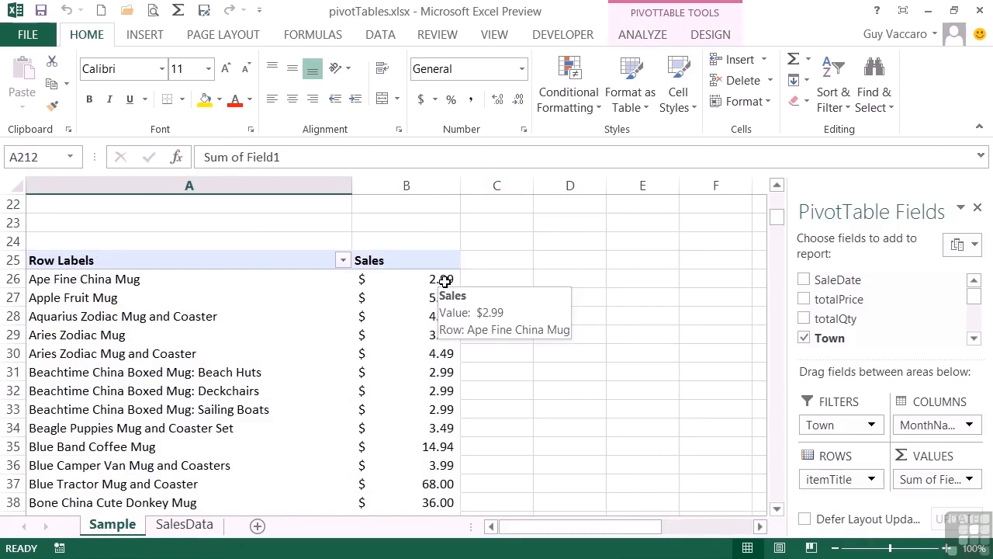
pyautogui.scroll(-3)
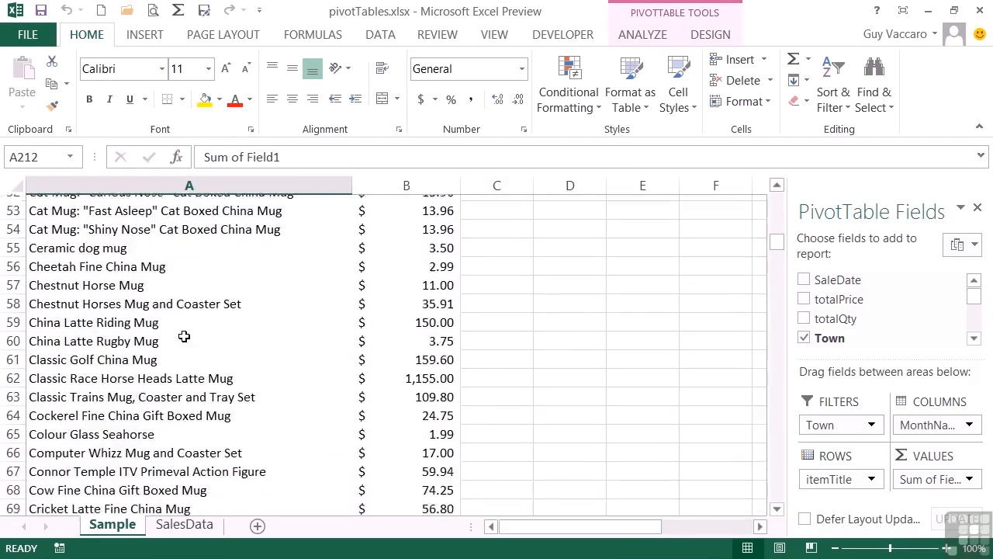
pyautogui.scroll(-3)
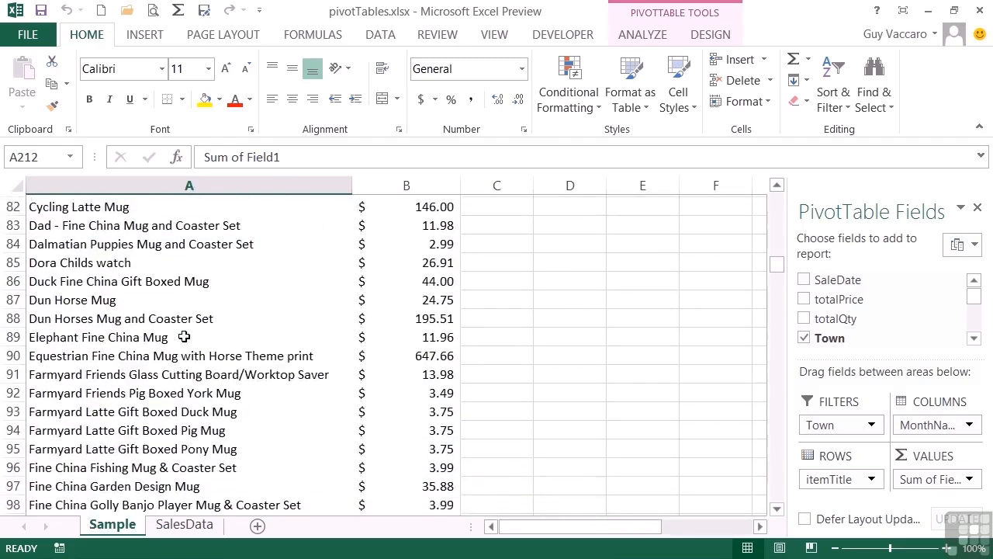
pyautogui.scroll(-3)
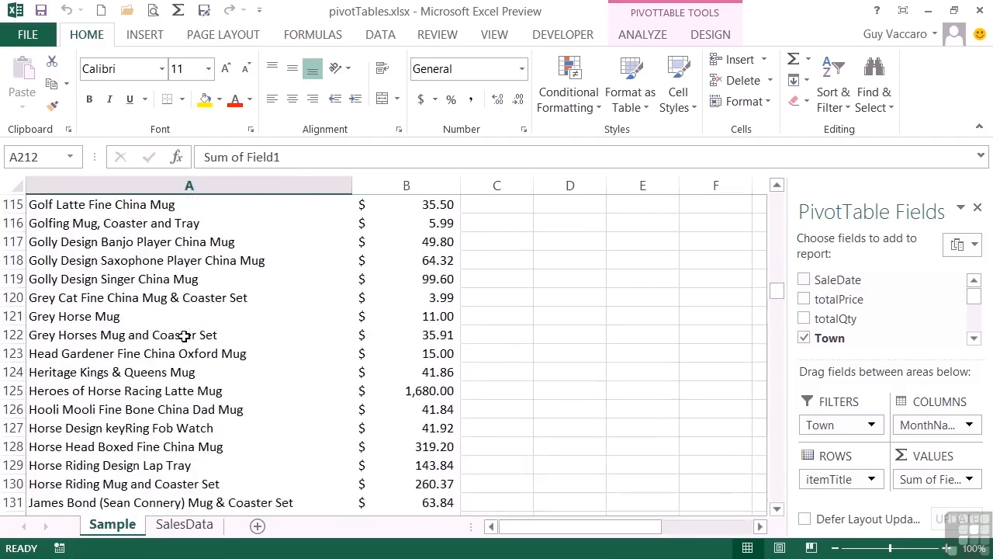
pyautogui.scroll(-3)
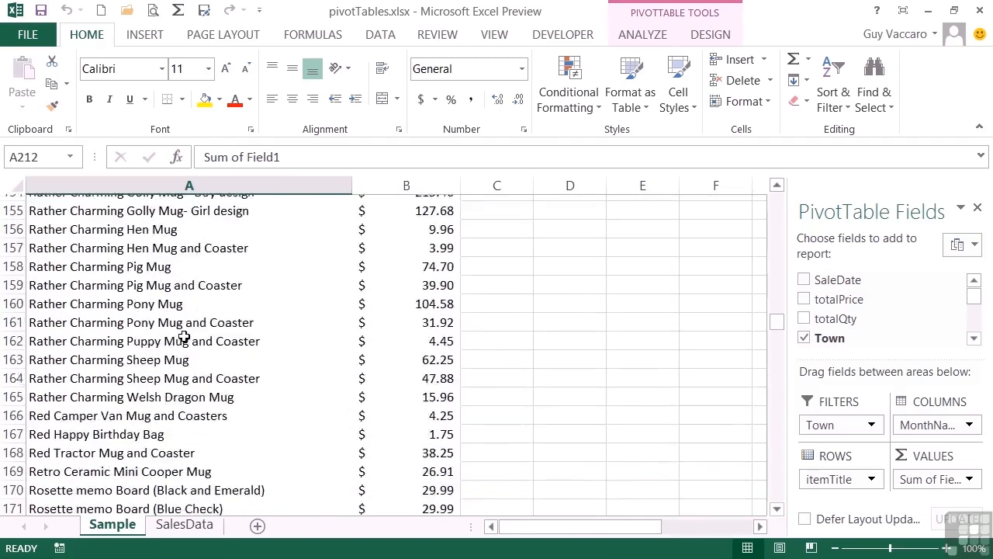
pyautogui.scroll(-3)
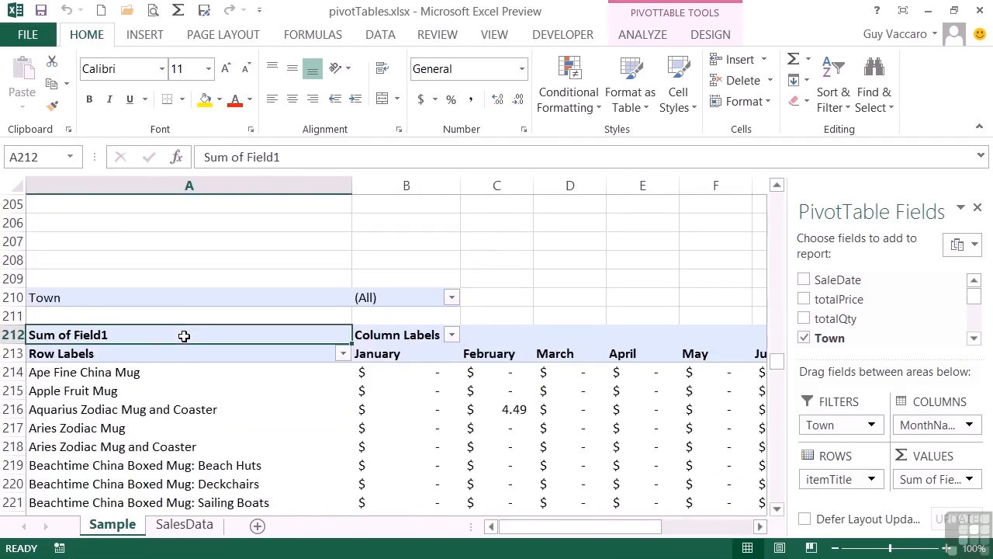
pyautogui.scroll(-3)
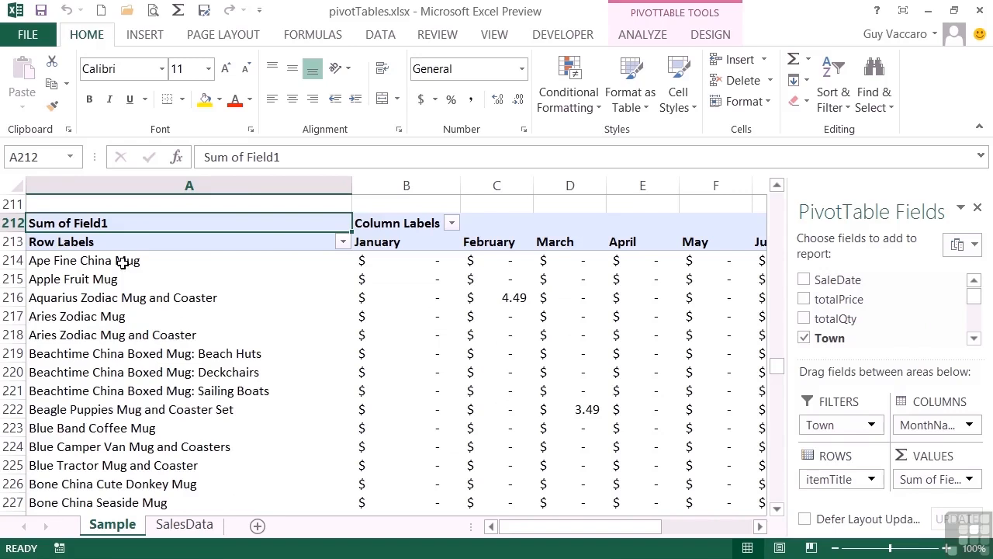
pyautogui.moveTo(177, 353)
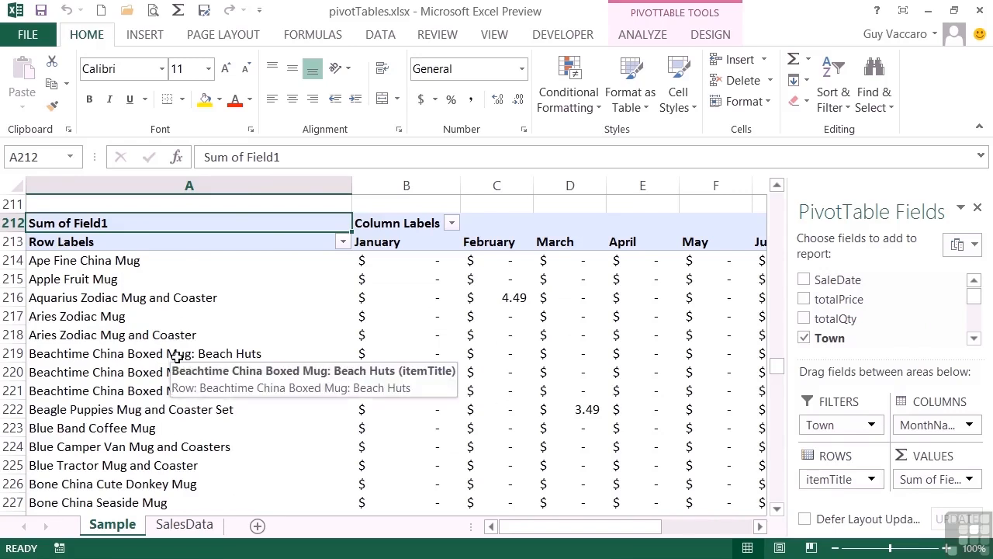
pyautogui.moveTo(493, 245)
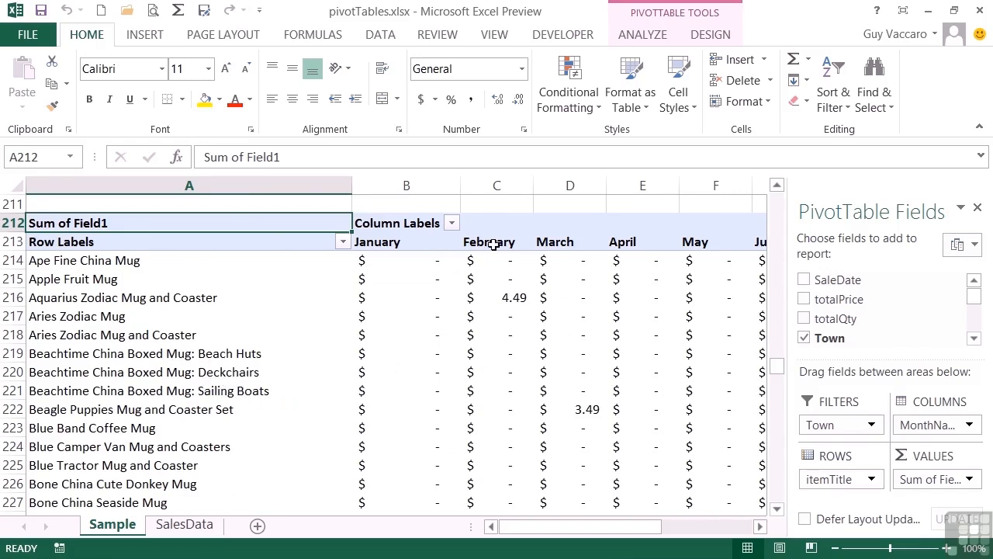
pyautogui.moveTo(540, 269)
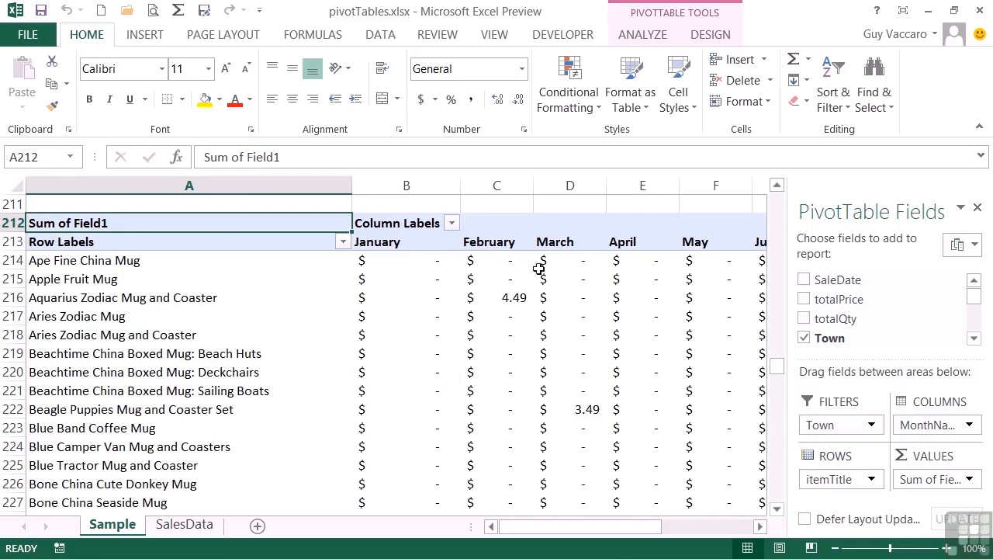
pyautogui.moveTo(499, 298)
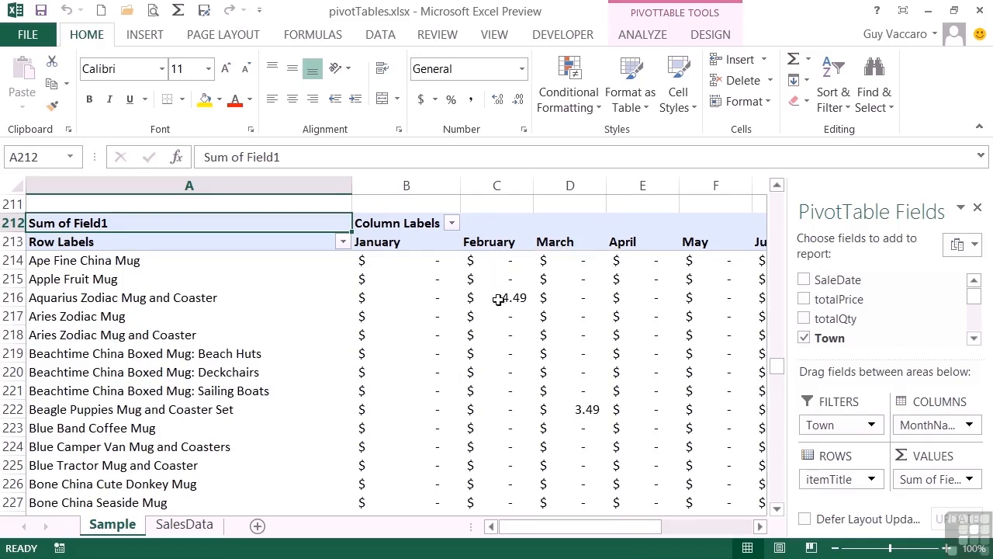
pyautogui.click(497, 298)
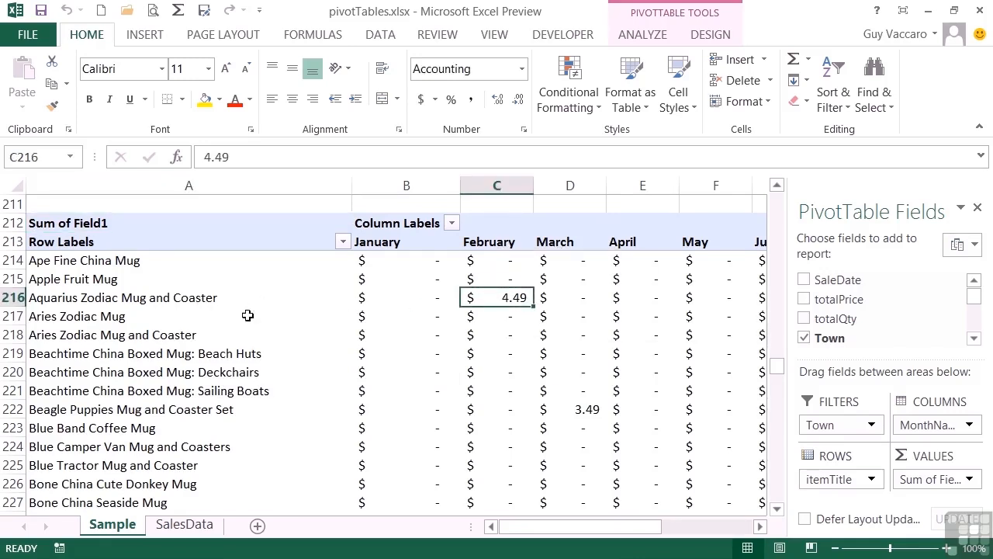
pyautogui.moveTo(588, 405)
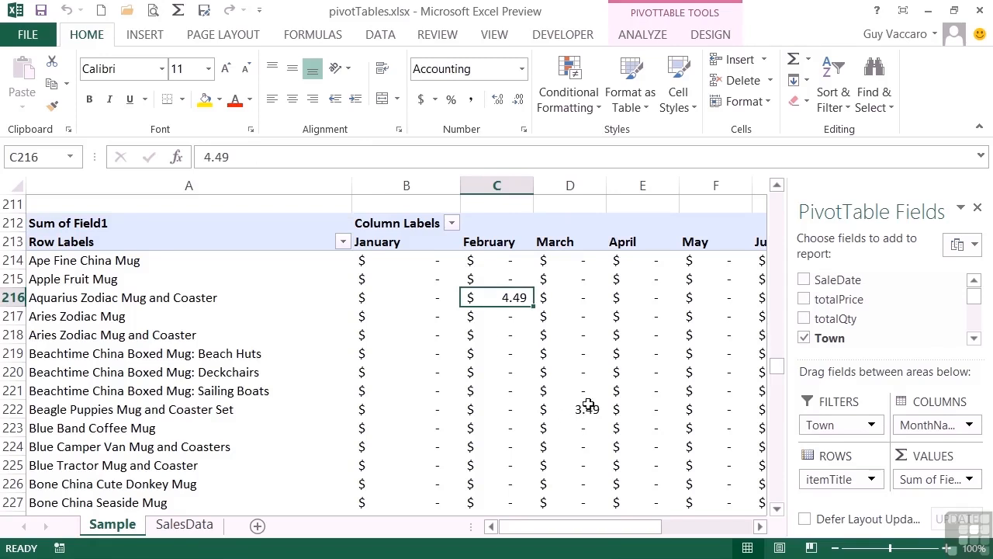
pyautogui.click(569, 410)
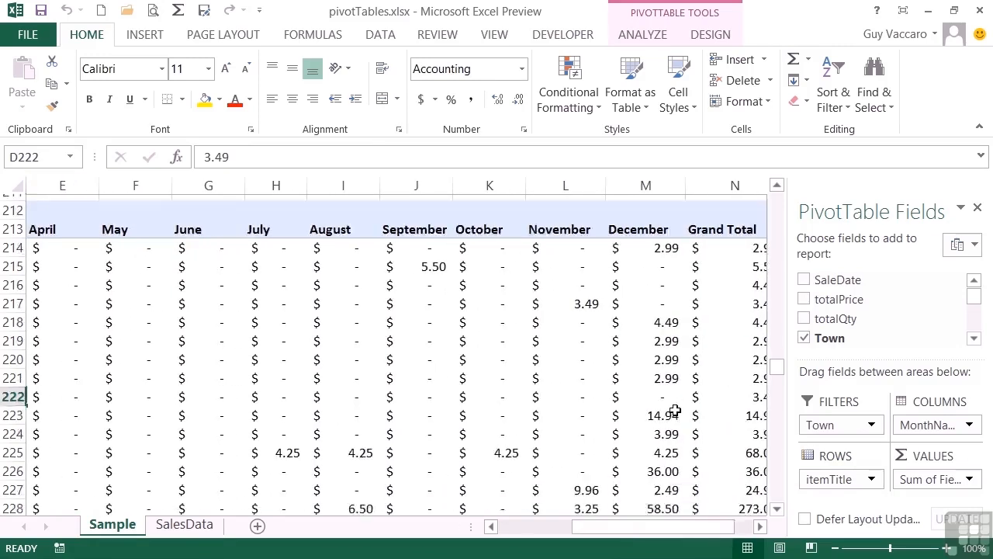
pyautogui.scroll(-3)
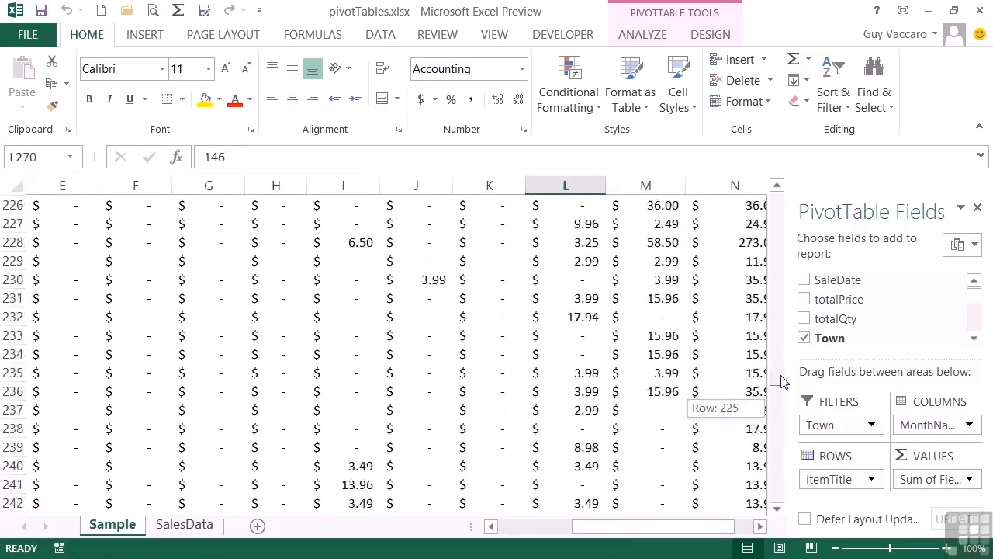
pyautogui.scroll(-3)
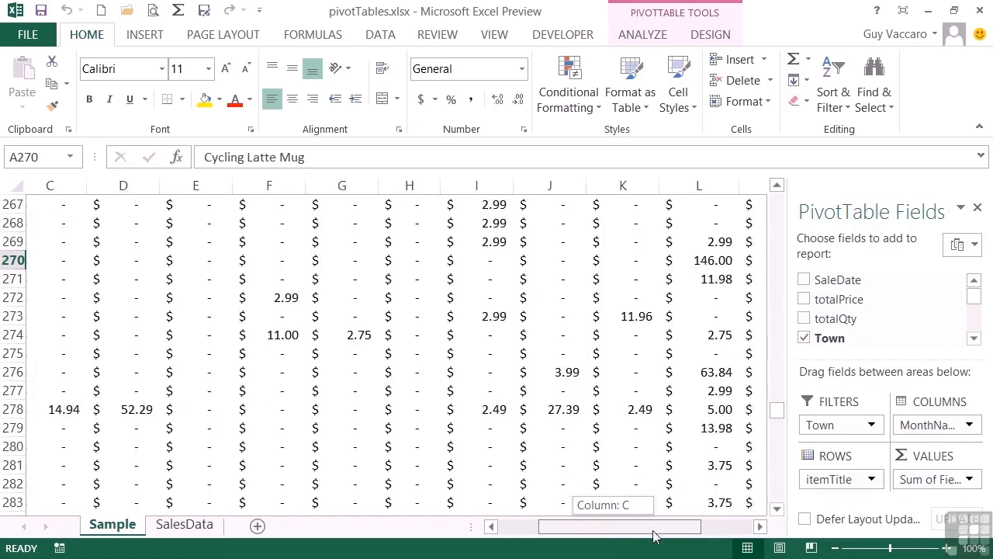
pyautogui.hscroll(3)
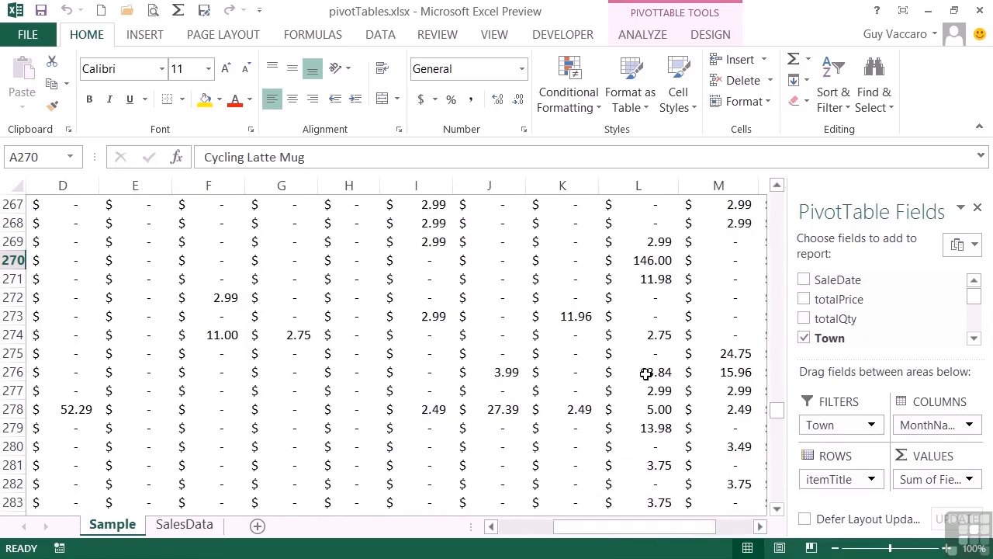
pyautogui.click(640, 372)
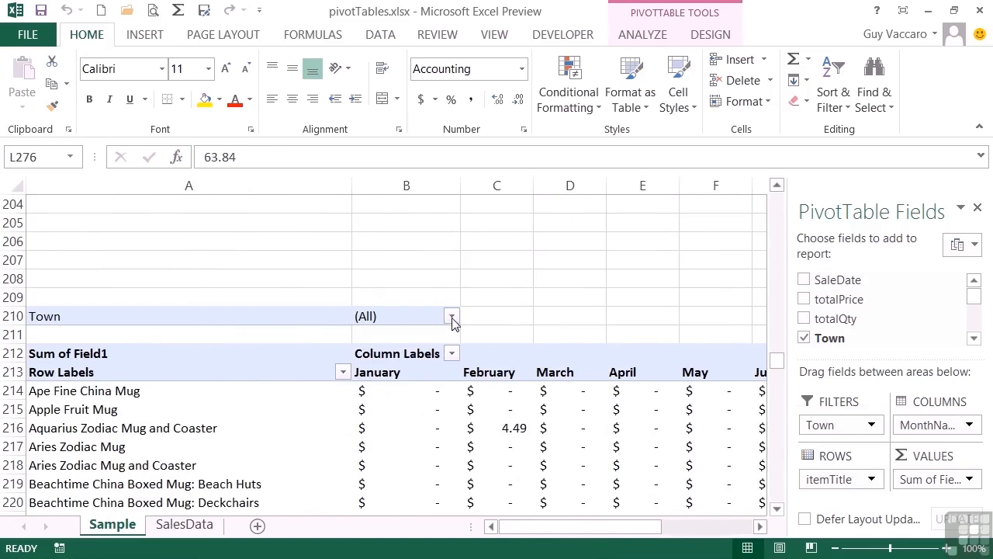
# - Set the Town report filter to Barnsley so only its mug sales remain, totaling 85.68
pyautogui.click(451, 317)
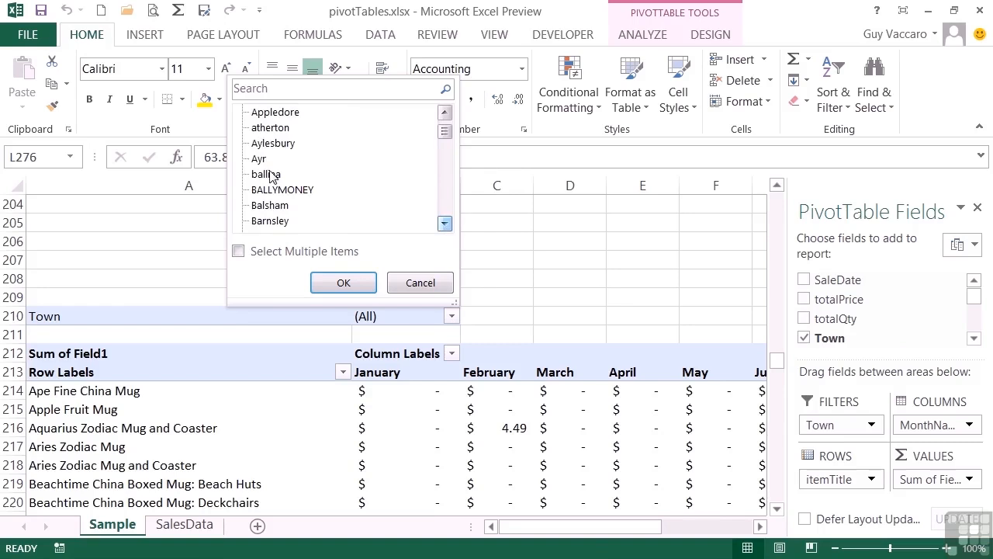
pyautogui.click(270, 220)
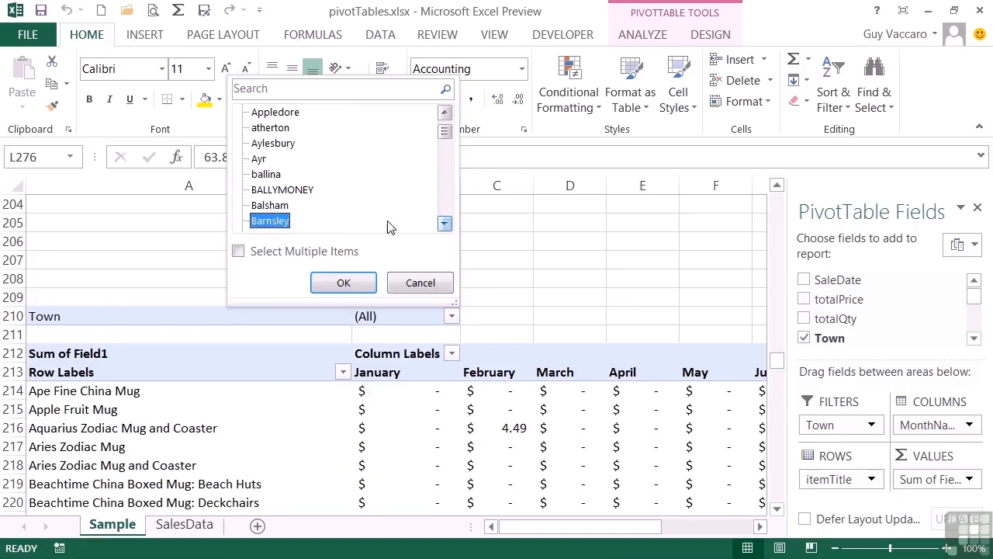
pyautogui.click(343, 282)
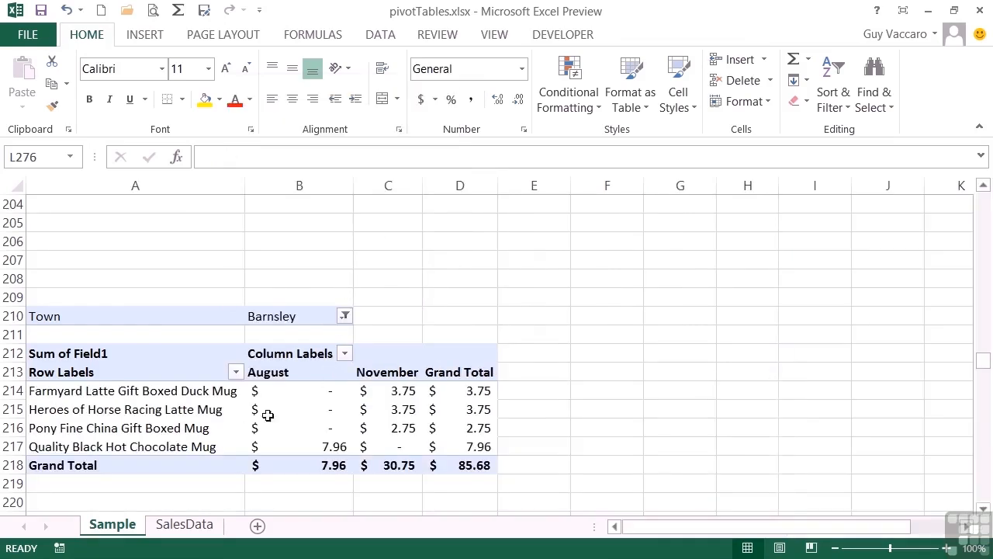
pyautogui.moveTo(310, 371)
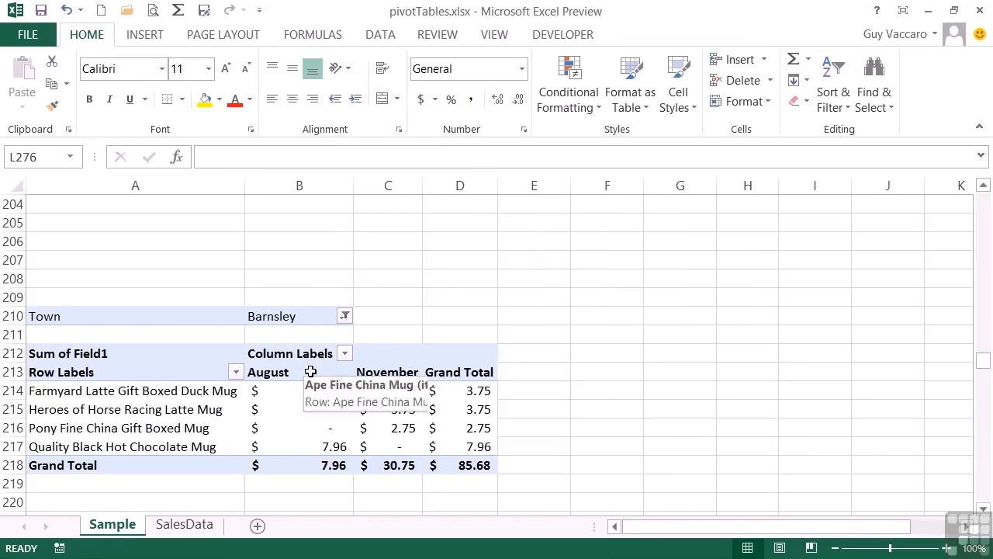
pyautogui.moveTo(281, 318)
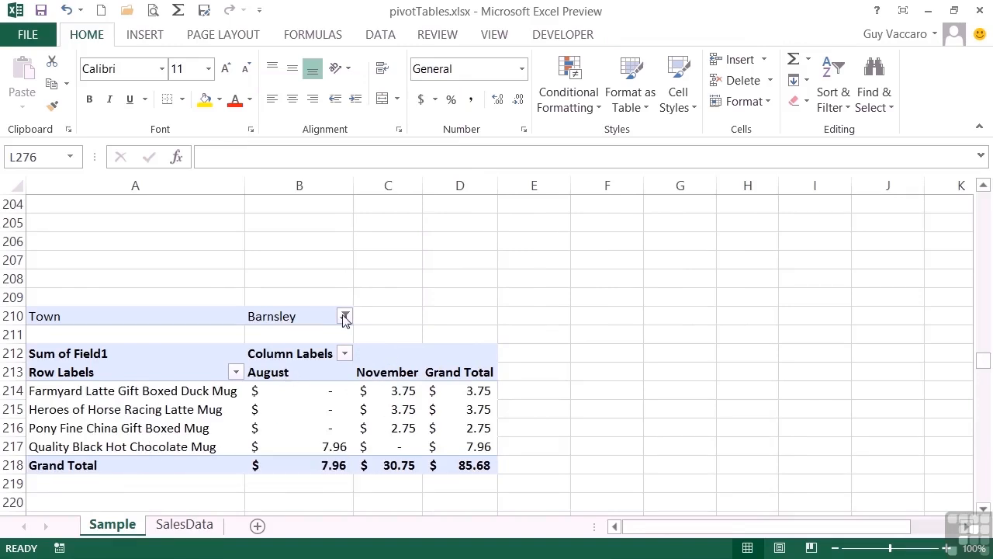
# - Enable multiple selection in the Town filter and include Abergavenny, Alexandria and Ayr
pyautogui.click(344, 316)
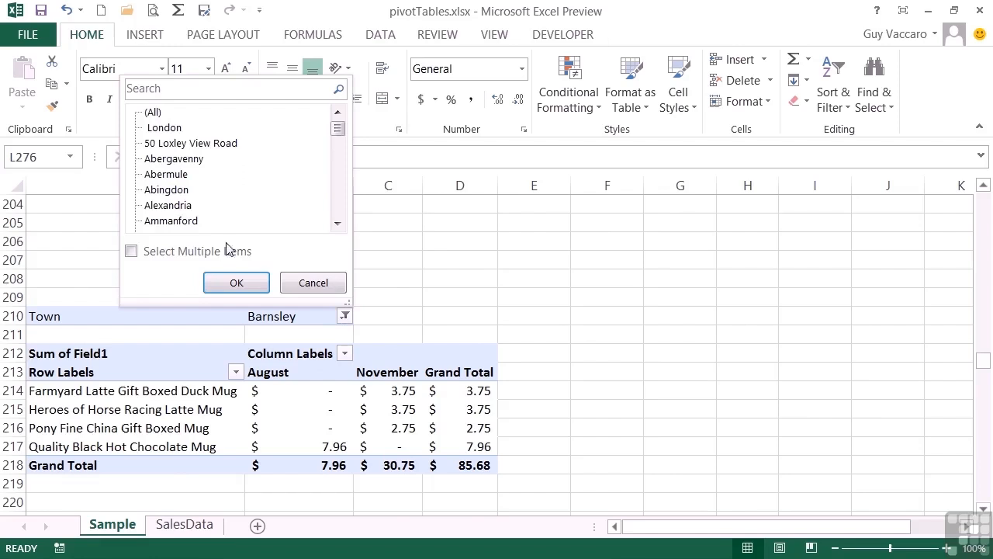
pyautogui.click(130, 251)
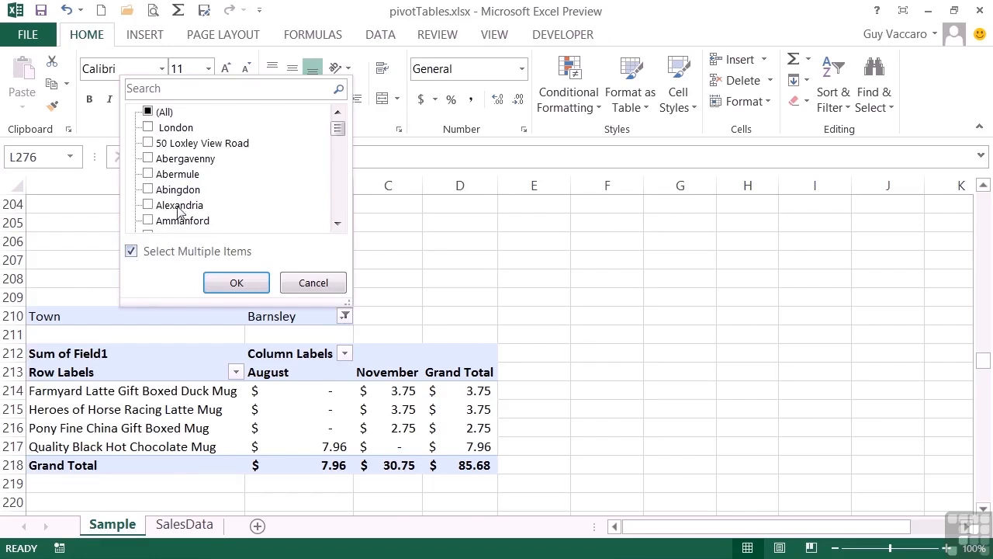
pyautogui.click(147, 189)
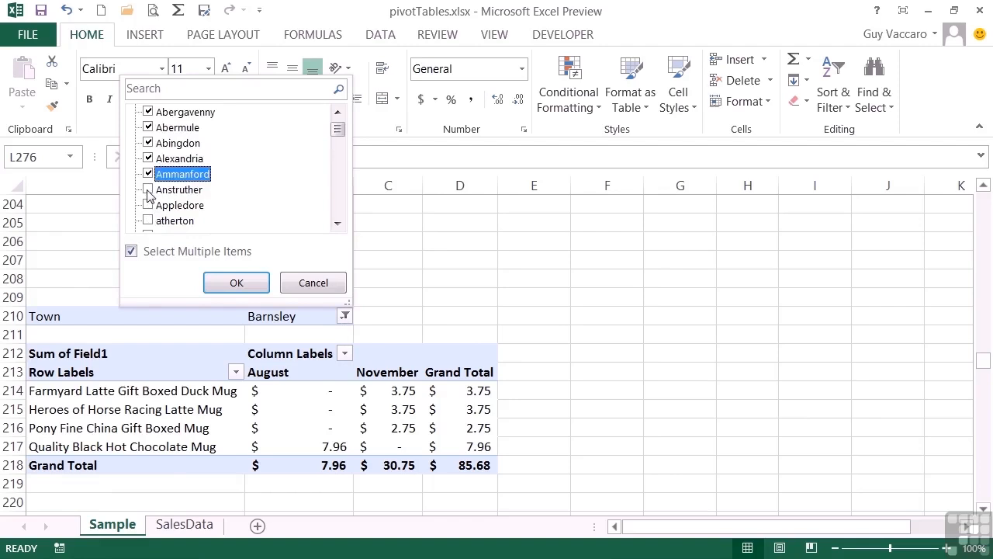
pyautogui.scroll(-3)
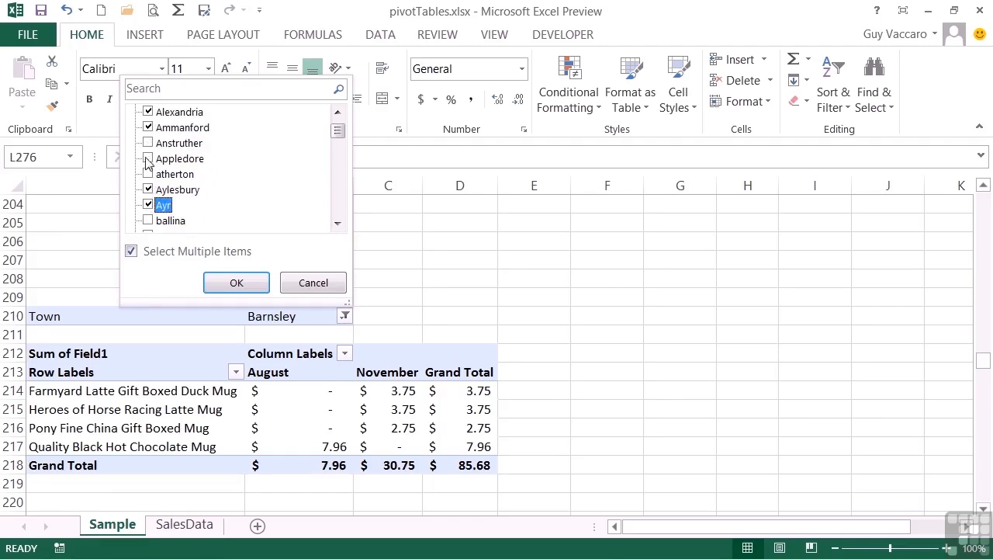
pyautogui.click(236, 283)
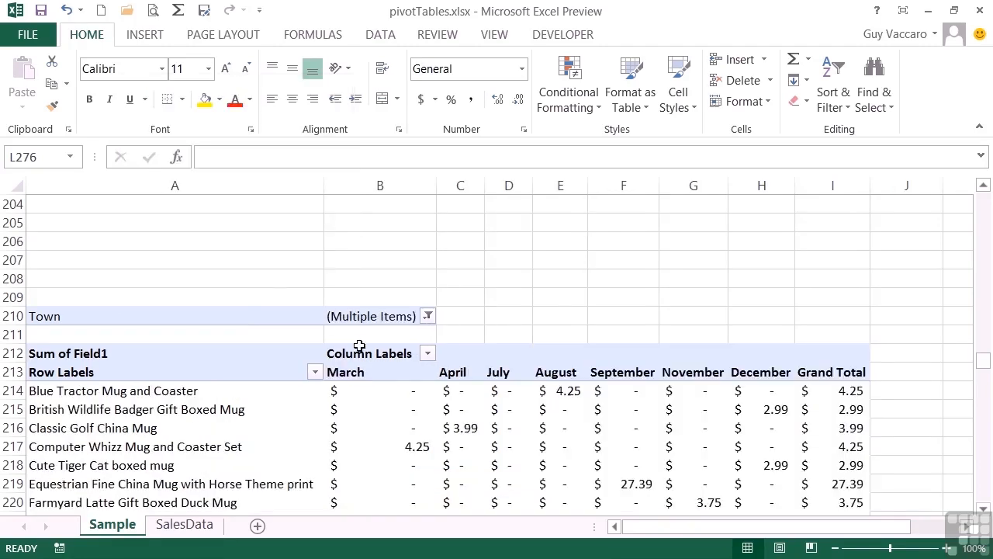
pyautogui.scroll(-3)
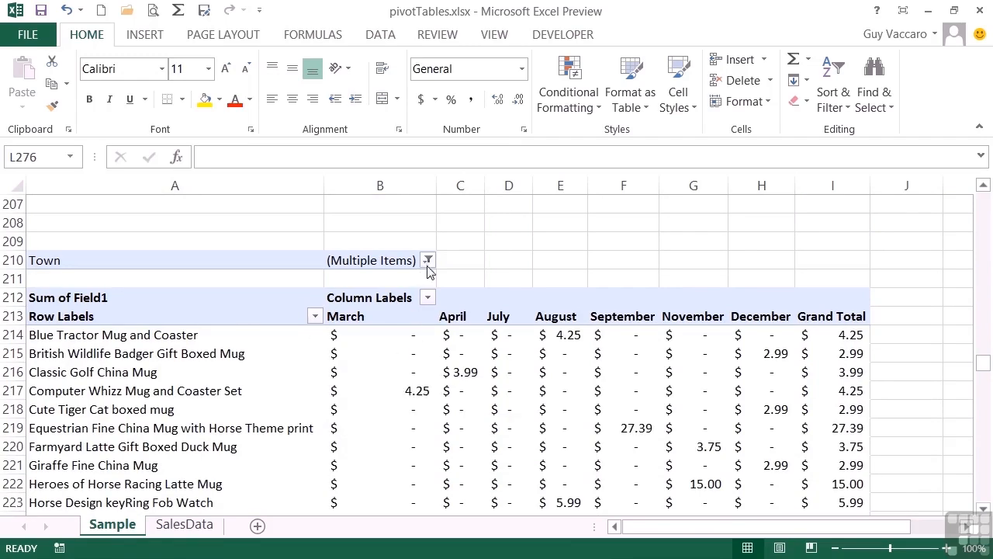
# - Clear the multiple-town selection so the Town filter returns to (All)
pyautogui.click(426, 261)
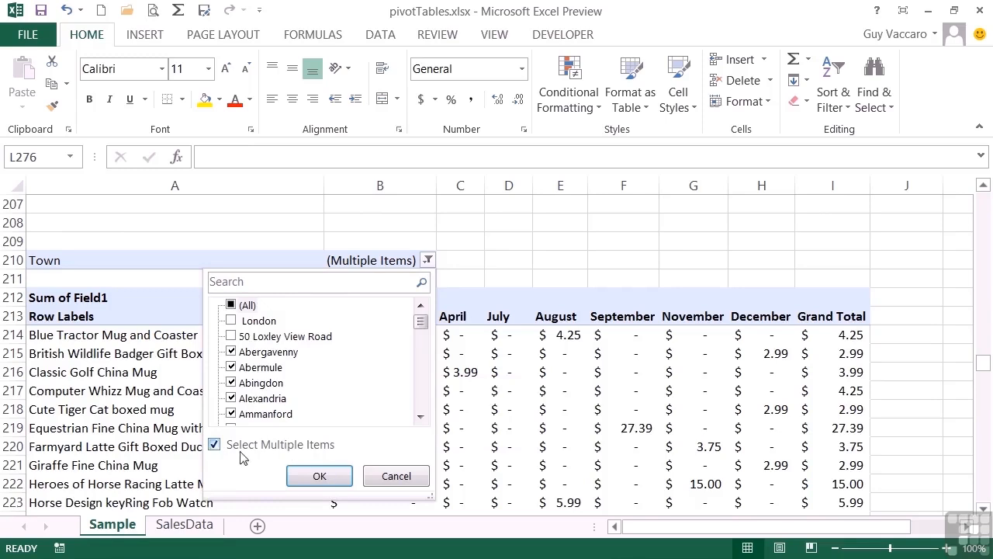
pyautogui.click(215, 444)
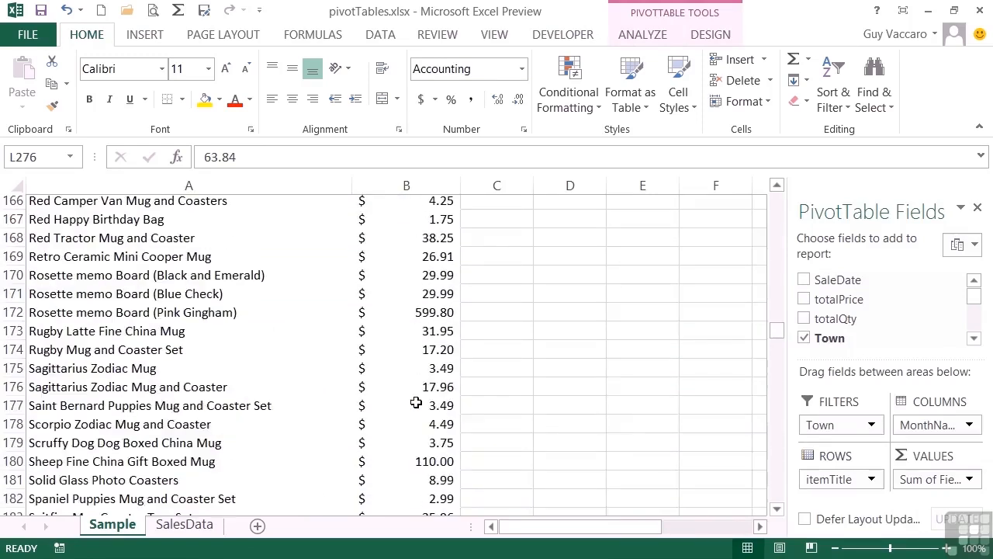
# - Return to the month-by-item pivot table and list the towns available in its Town filter
pyautogui.scroll(3)
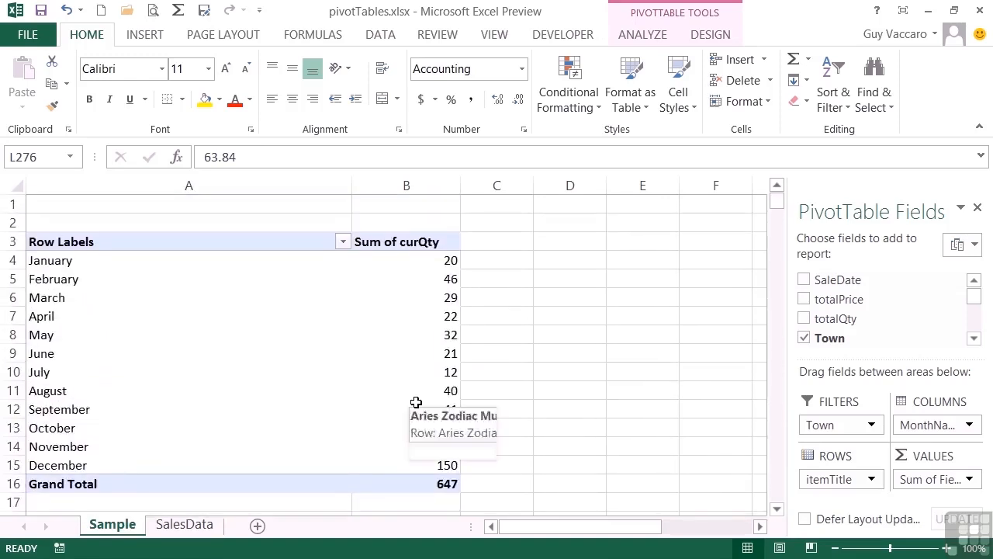
pyautogui.scroll(-3)
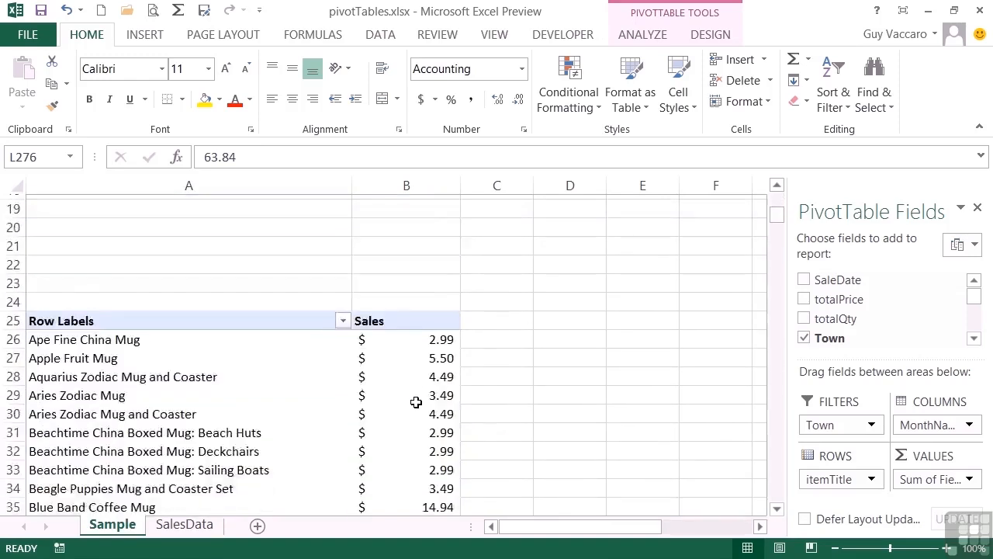
pyautogui.scroll(-3)
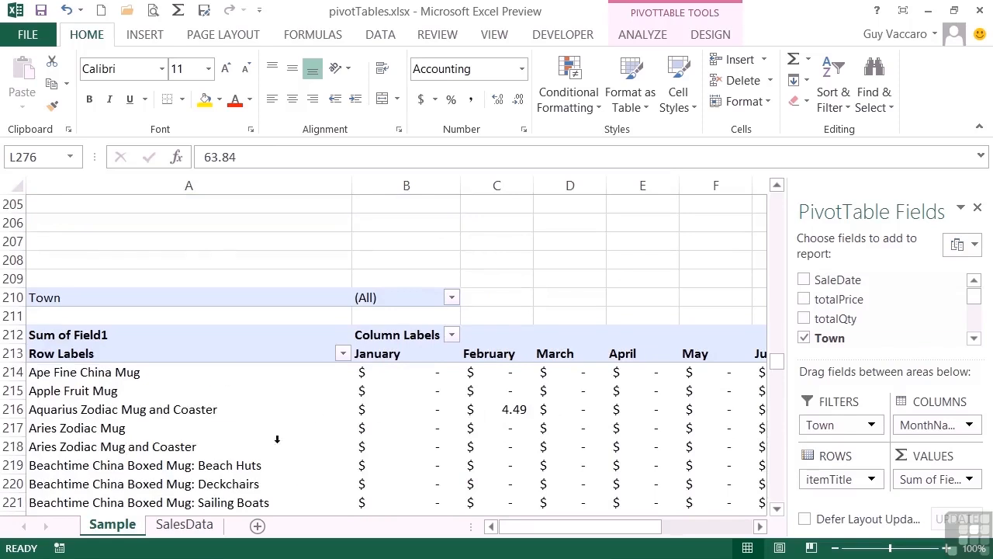
pyautogui.moveTo(515, 413)
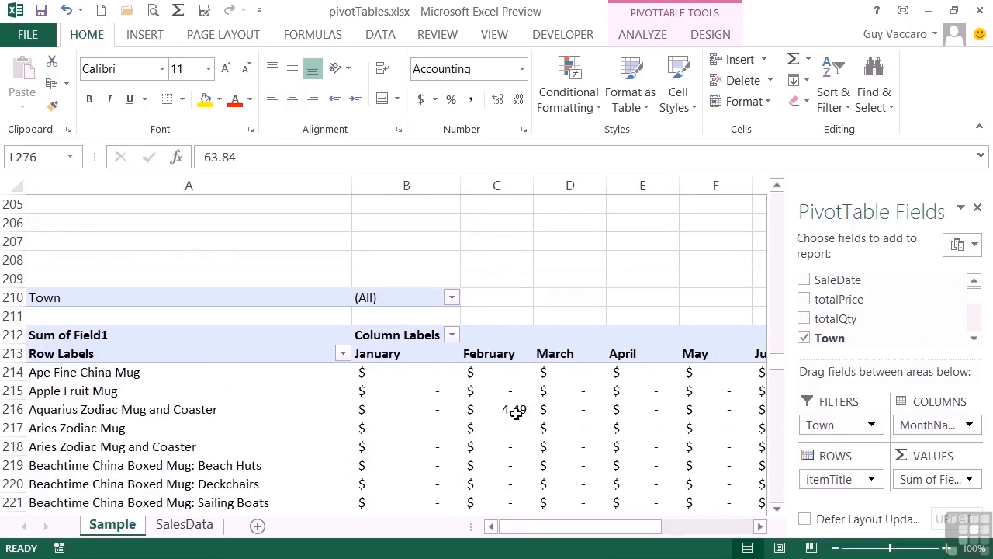
pyautogui.moveTo(441, 303)
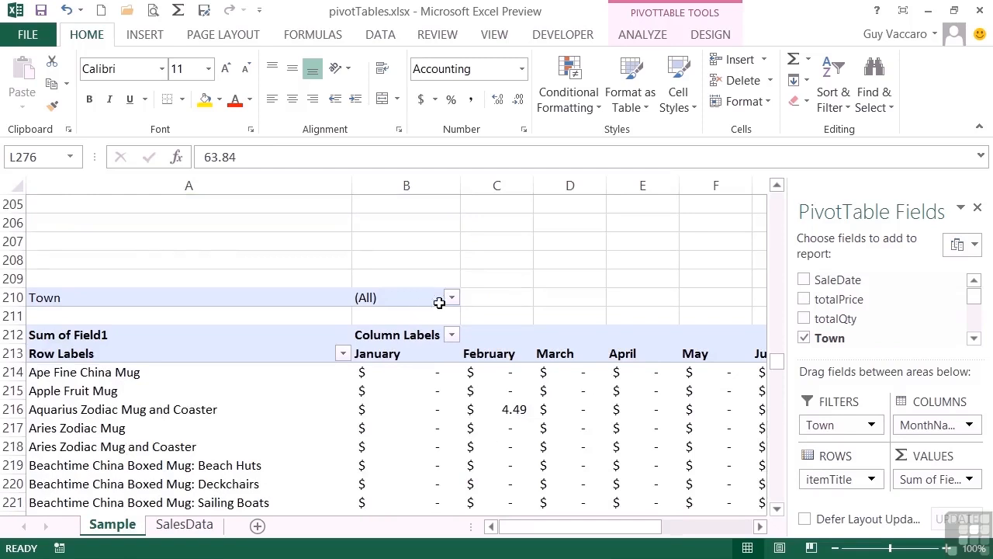
pyautogui.click(450, 298)
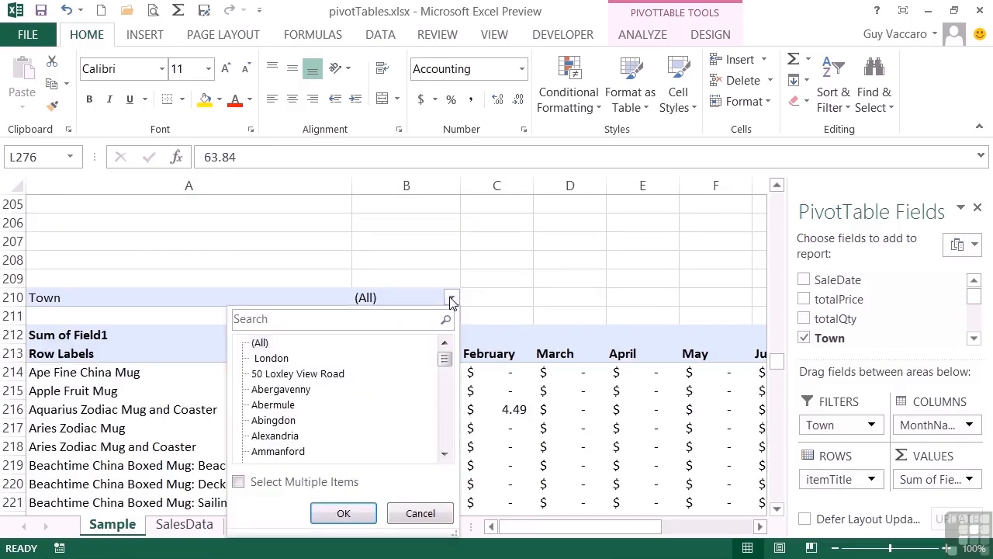